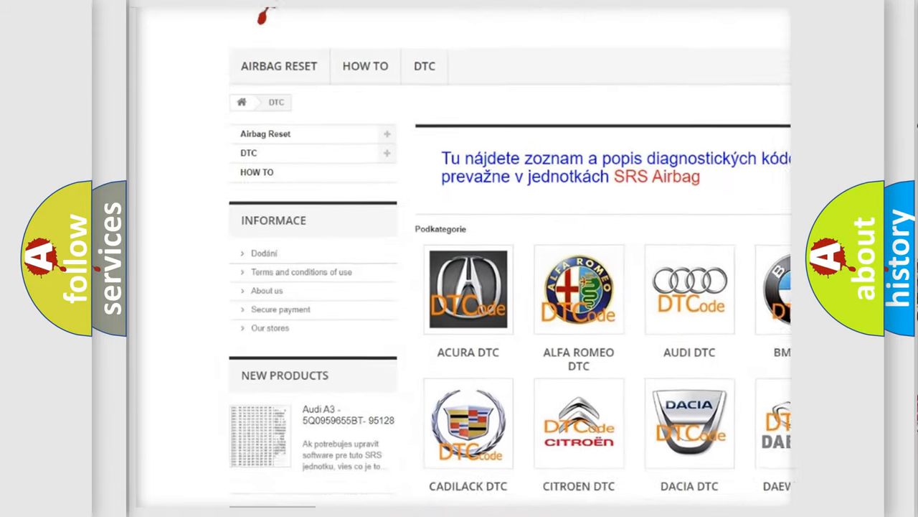
pyautogui.scroll(-3)
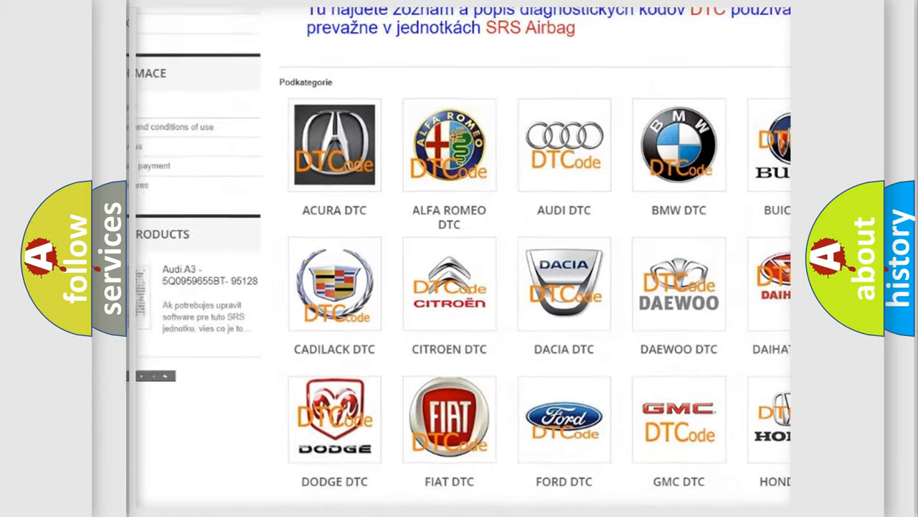